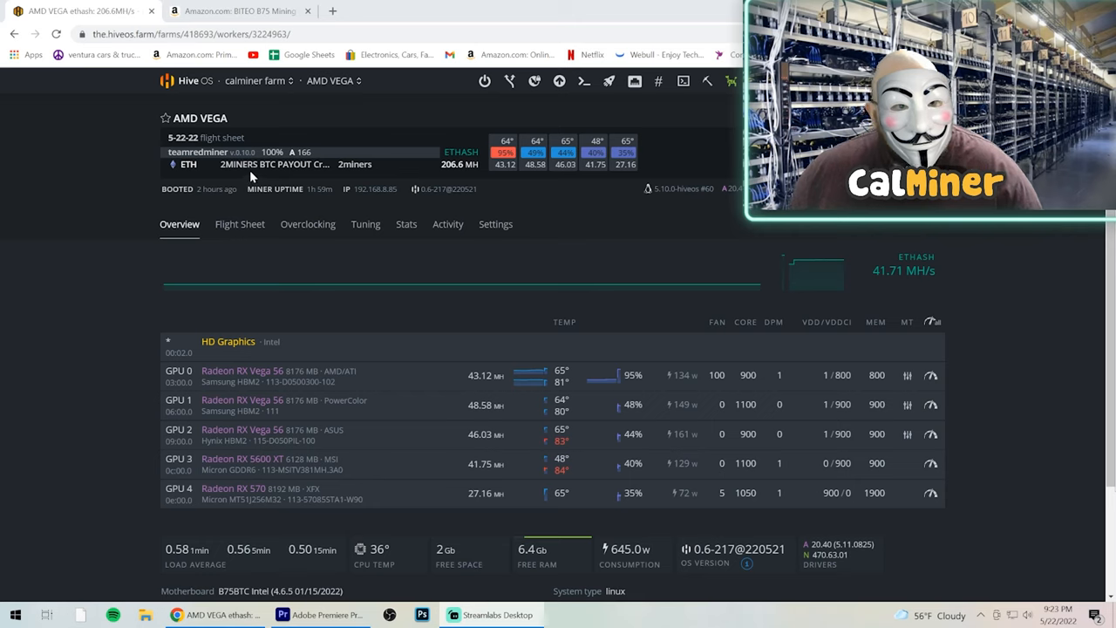
mouse_move(297, 200)
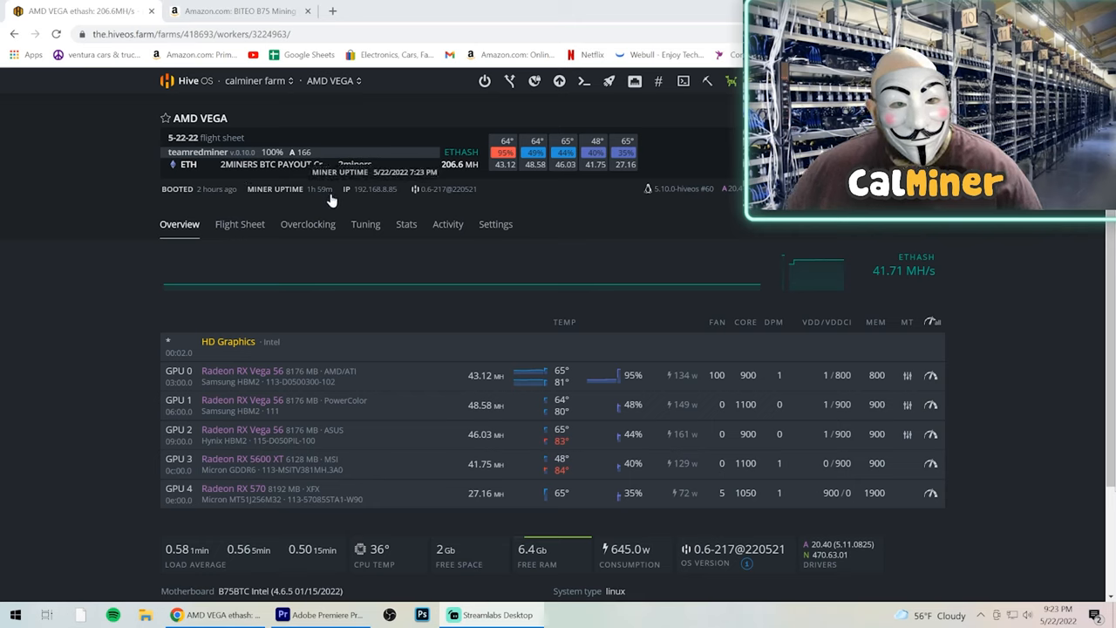
mouse_move(353, 212)
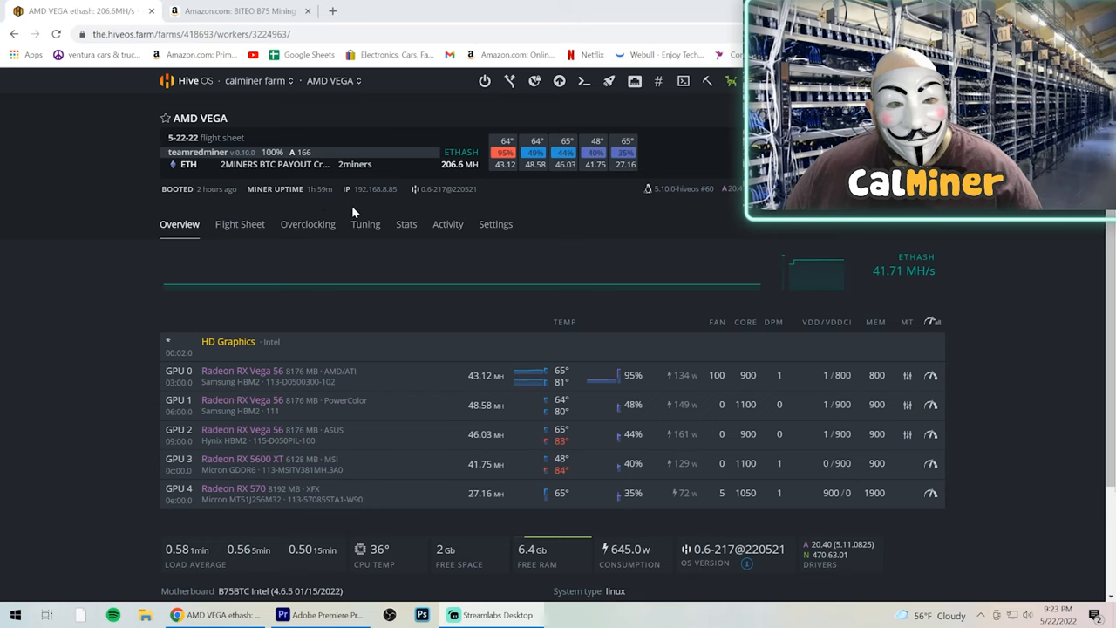
mouse_move(1017, 361)
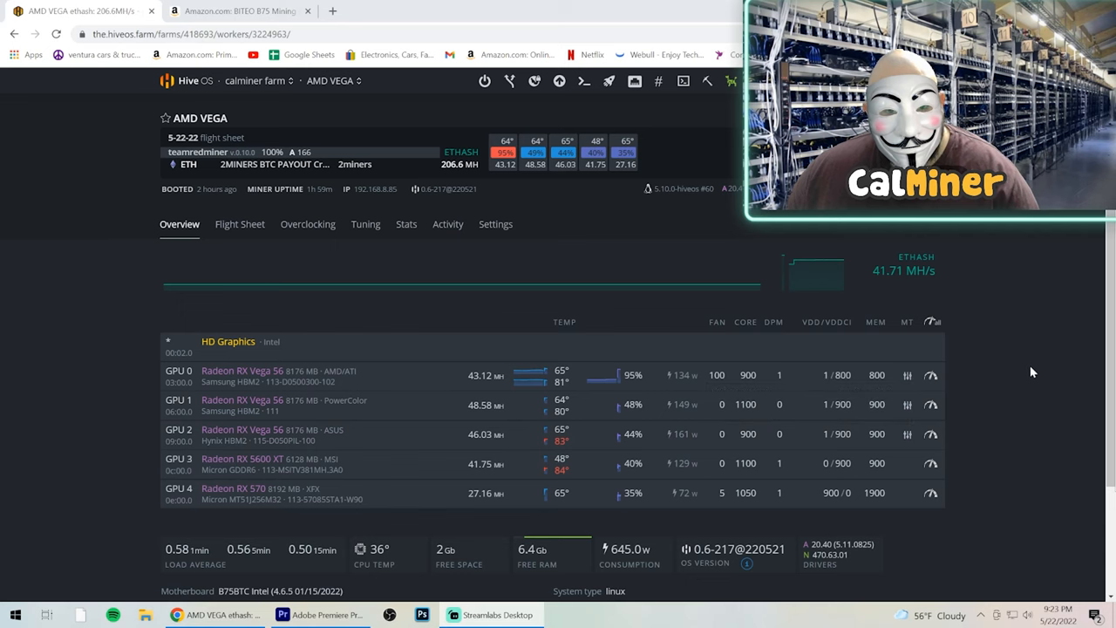
- Scroll through the five-GPU list at 206.6 MH/s, then switch to the Amazon BITEO B75 motherboard listing
scroll(down, 3)
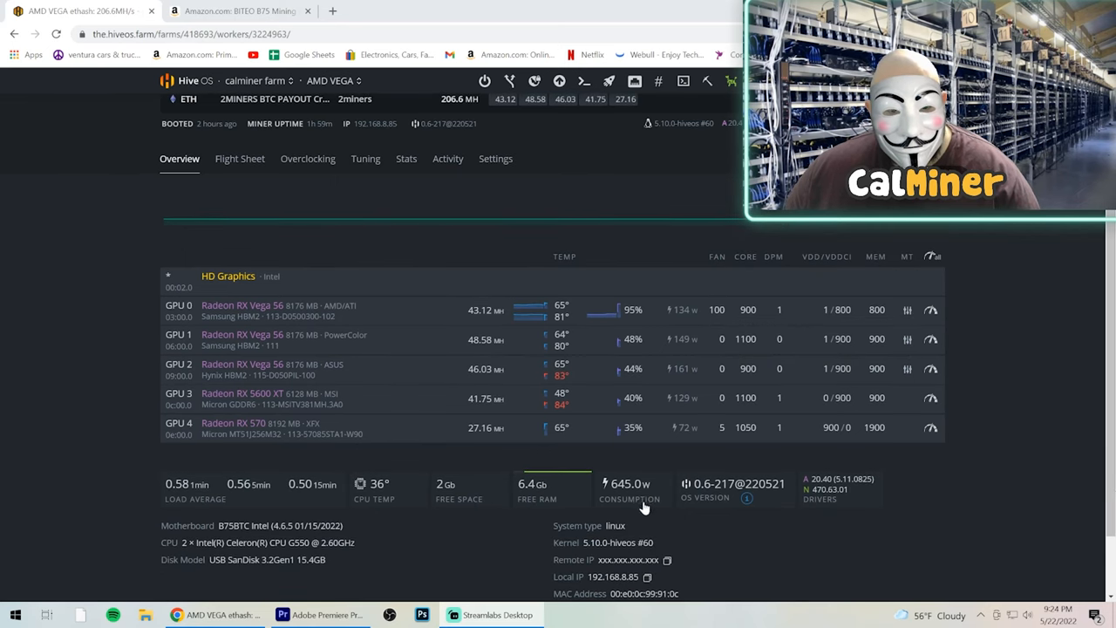
mouse_move(652, 521)
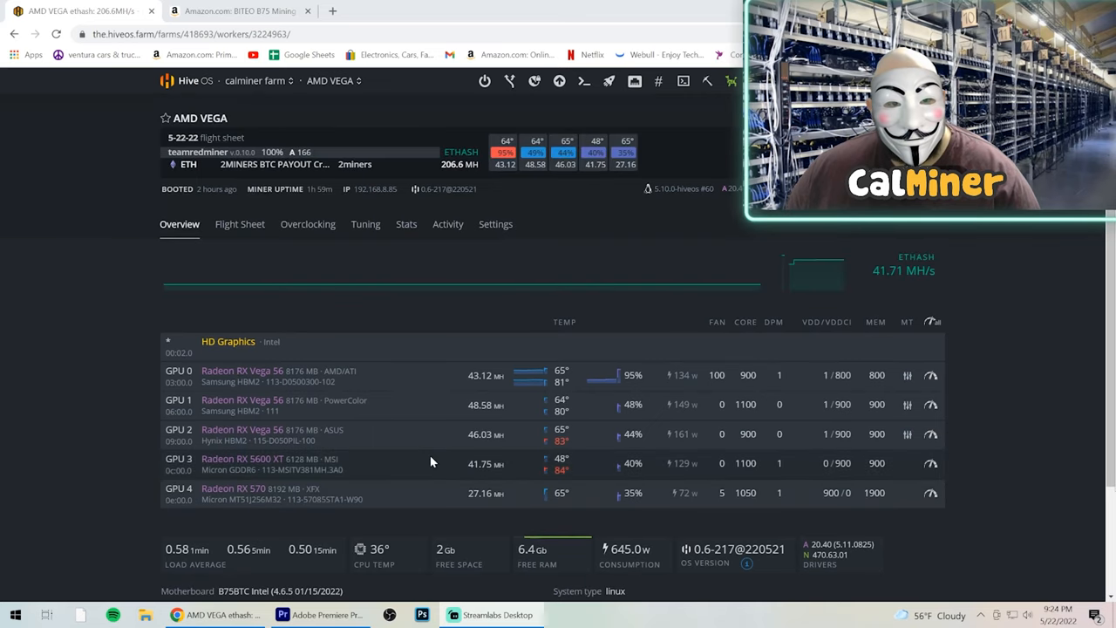
mouse_move(382, 389)
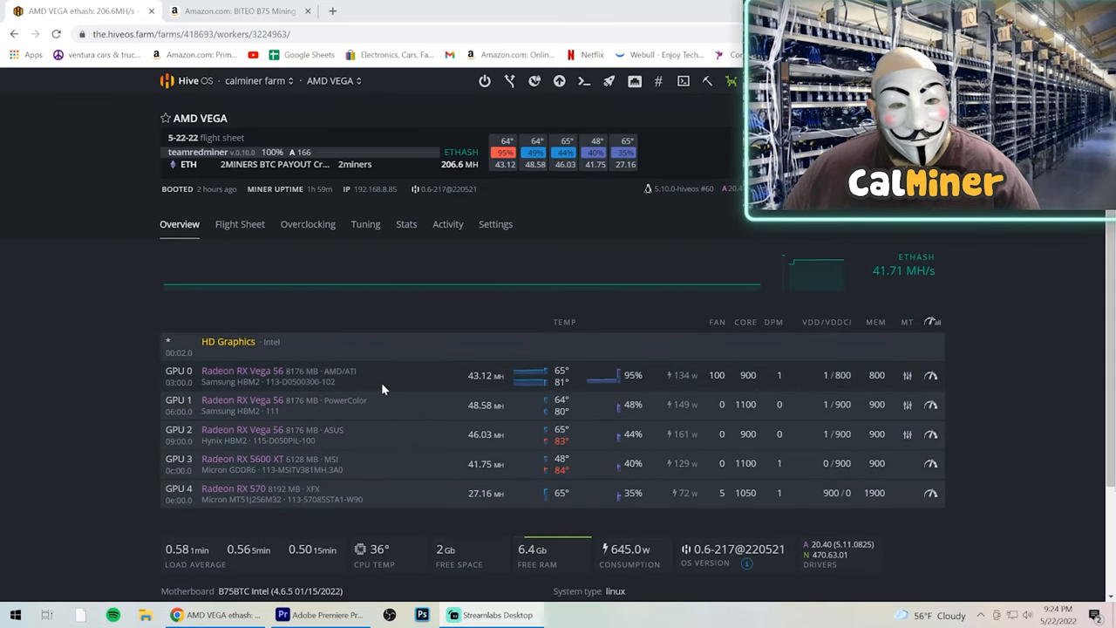
scroll(down, 3)
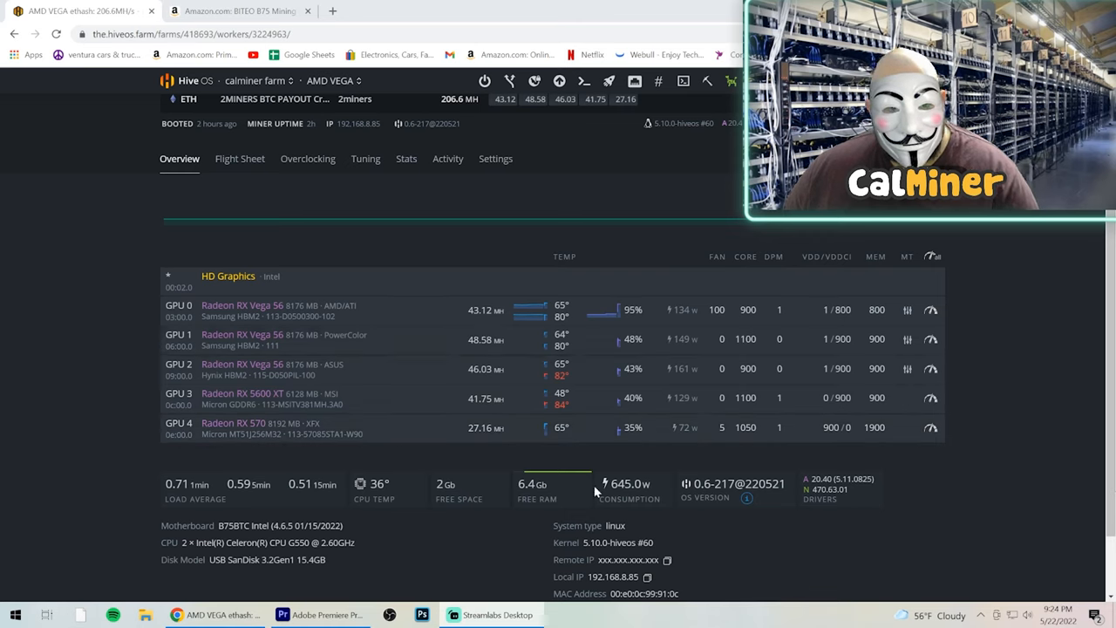
mouse_move(573, 459)
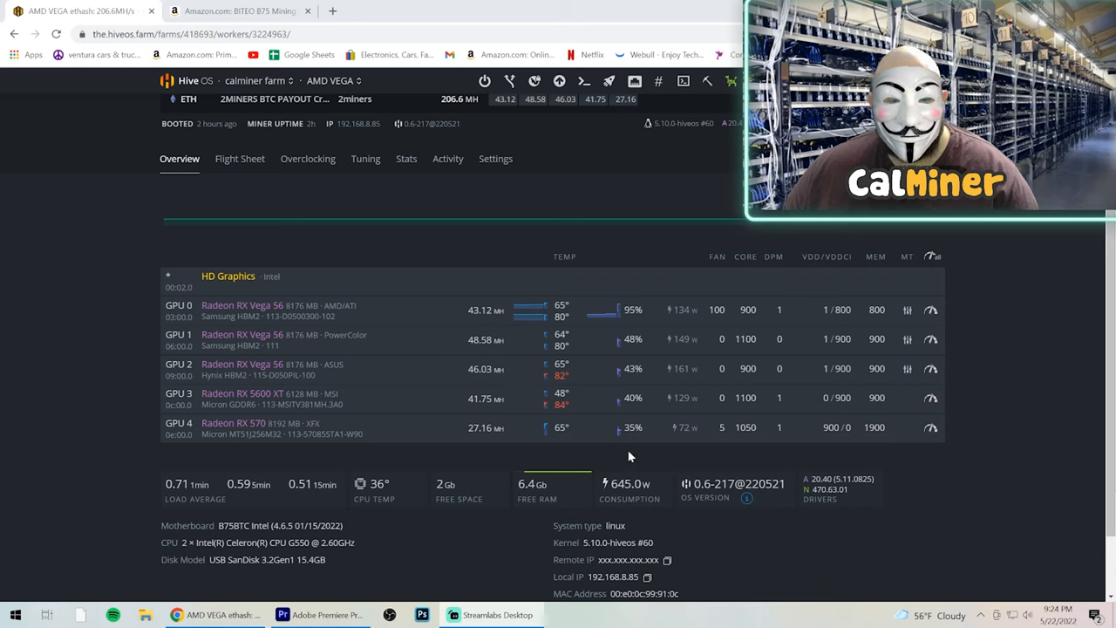
mouse_move(438, 410)
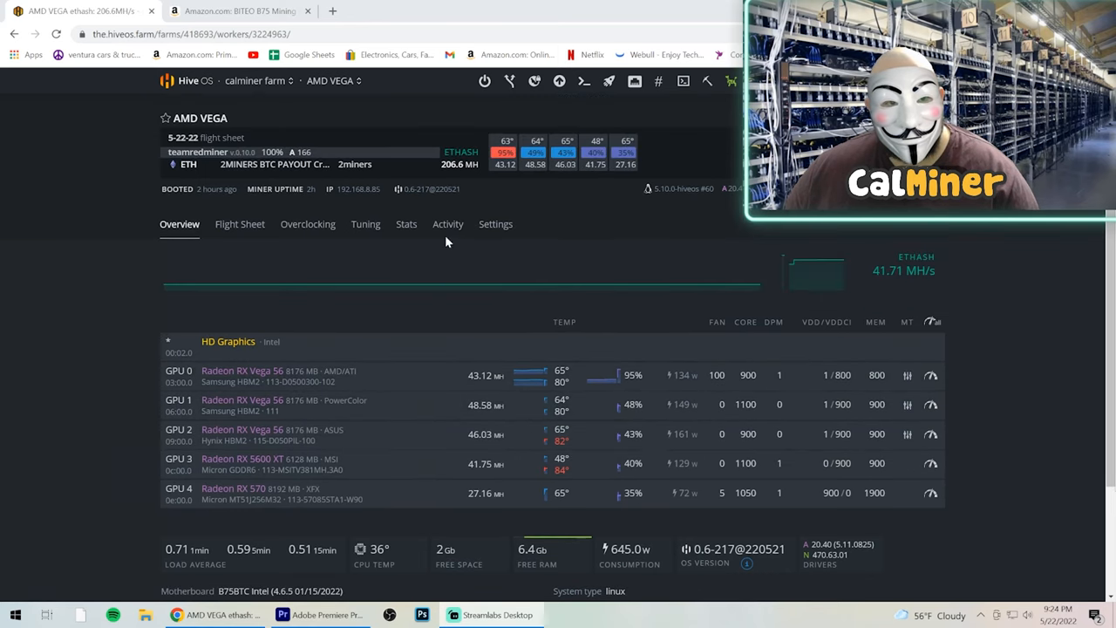
click(240, 11)
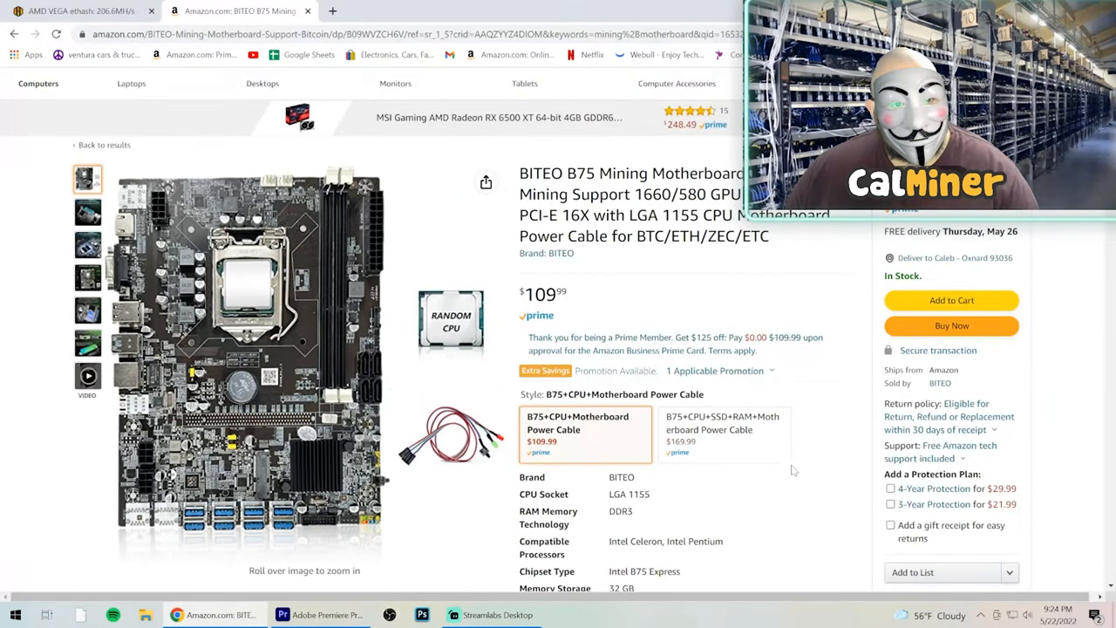
mouse_move(850, 488)
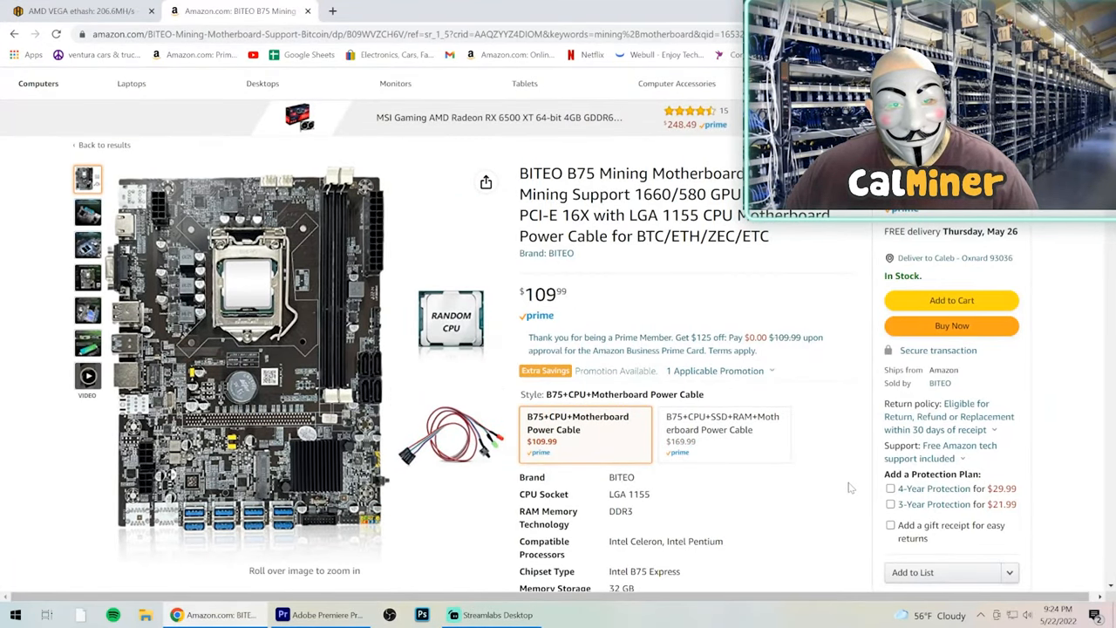
- Browse the B75 listing's $109.99 and $169.99 bundle options and image, then return to the Hive OS worker overview
scroll(down, 3)
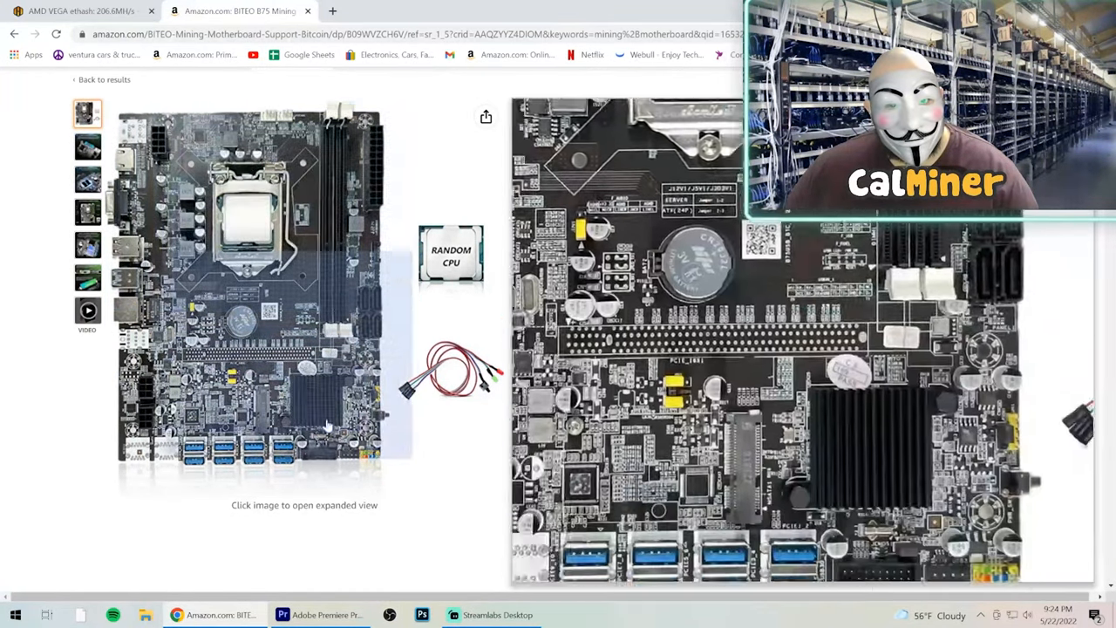
scroll(down, 3)
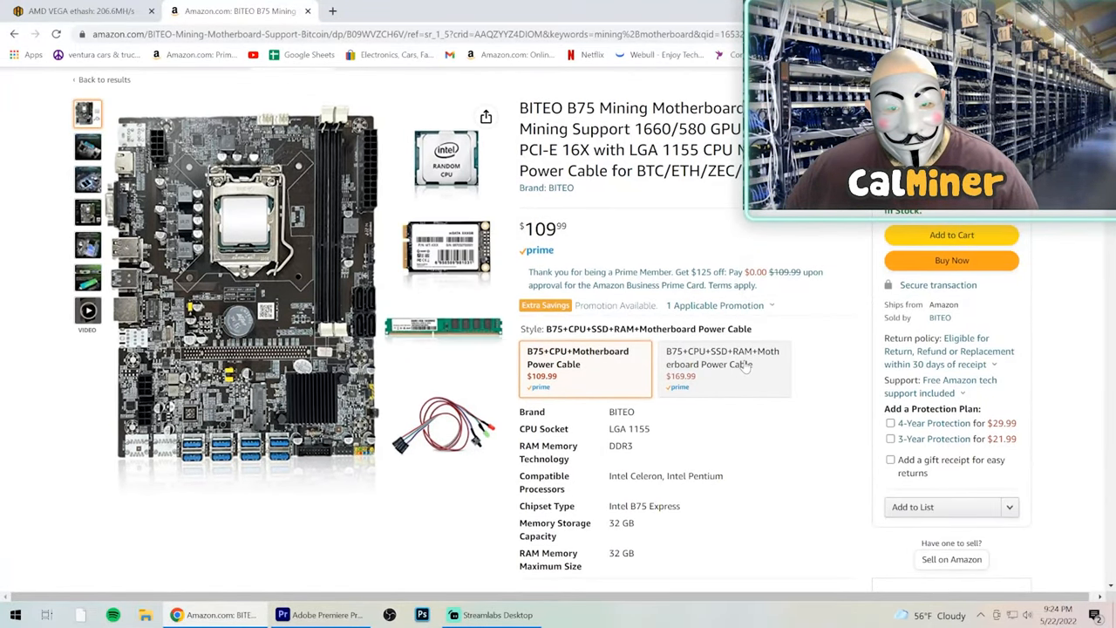
click(723, 392)
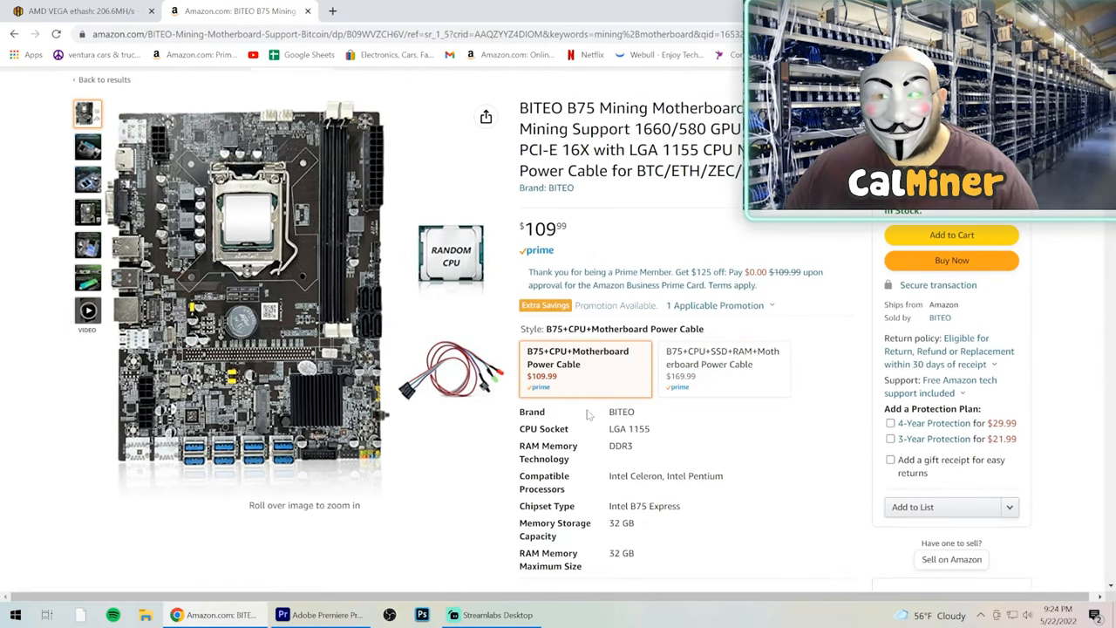
click(78, 11)
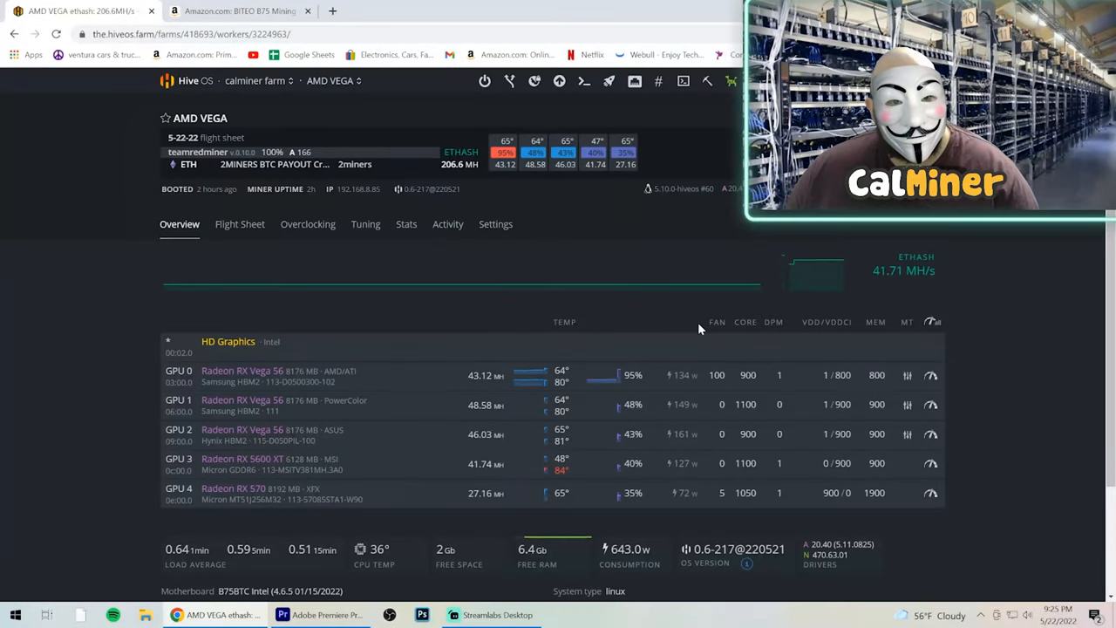
mouse_move(619, 301)
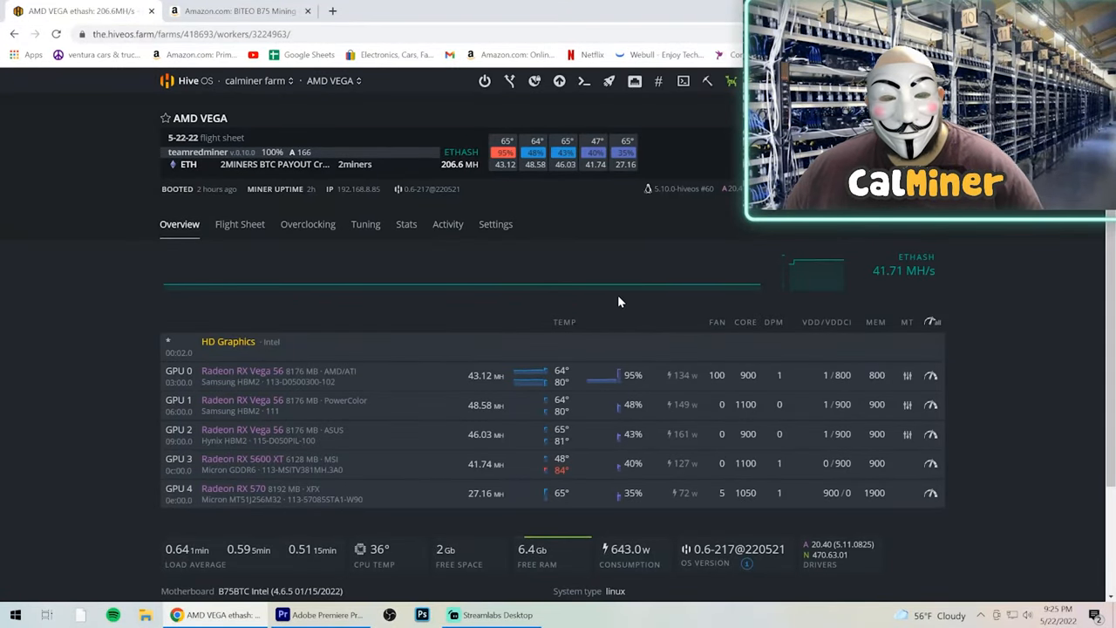